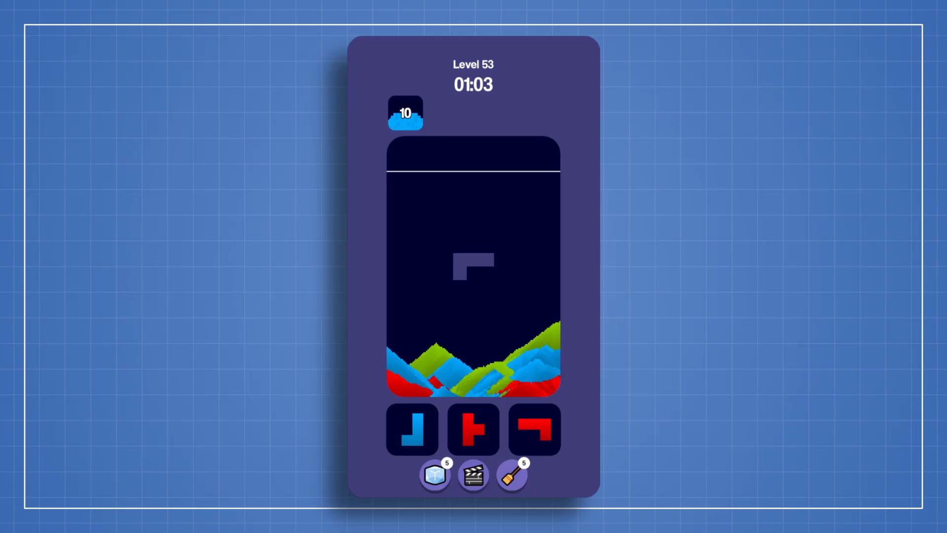
Expand GAMEPLAY and Goal Area, select the first Goal Container and open its prefab.
{"action": "left_click", "coordinate": [474, 429]}
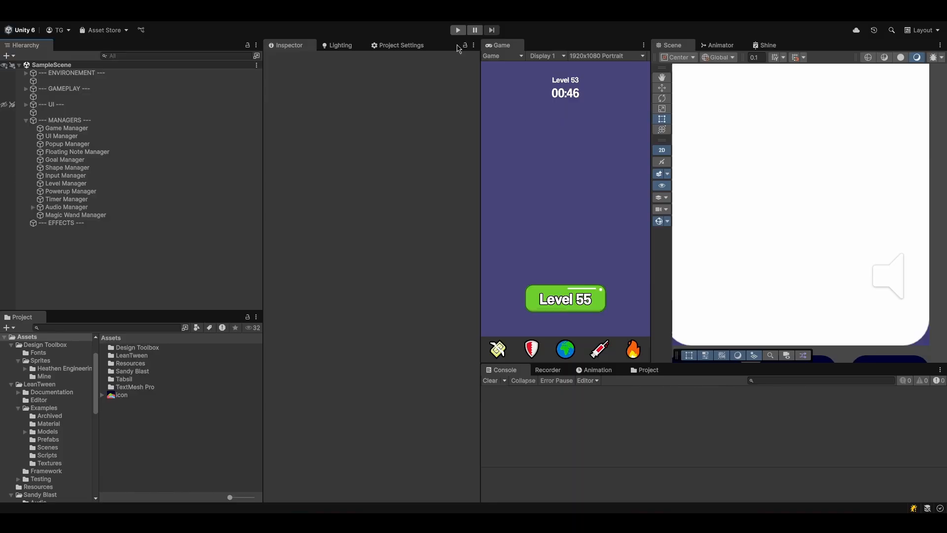
{"action": "left_click", "coordinate": [64, 160]}
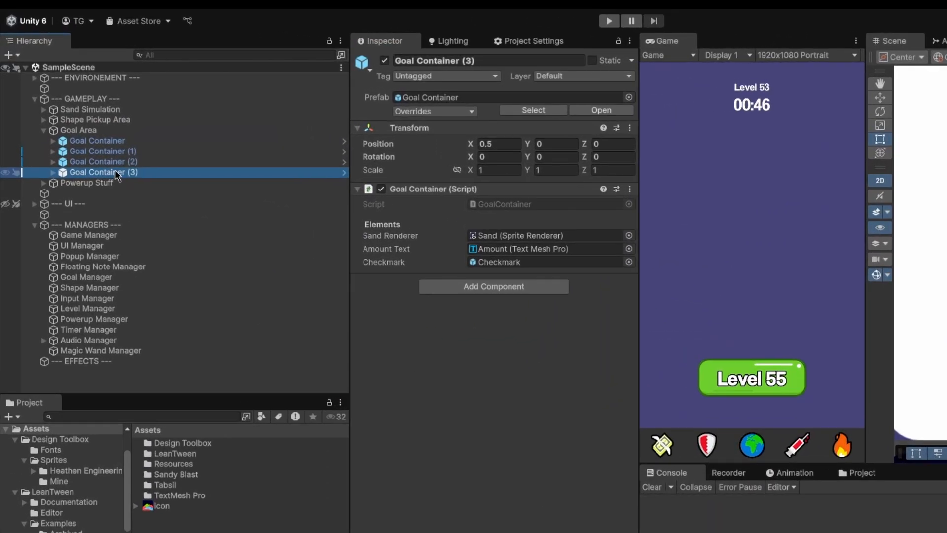
{"action": "left_click", "coordinate": [101, 143]}
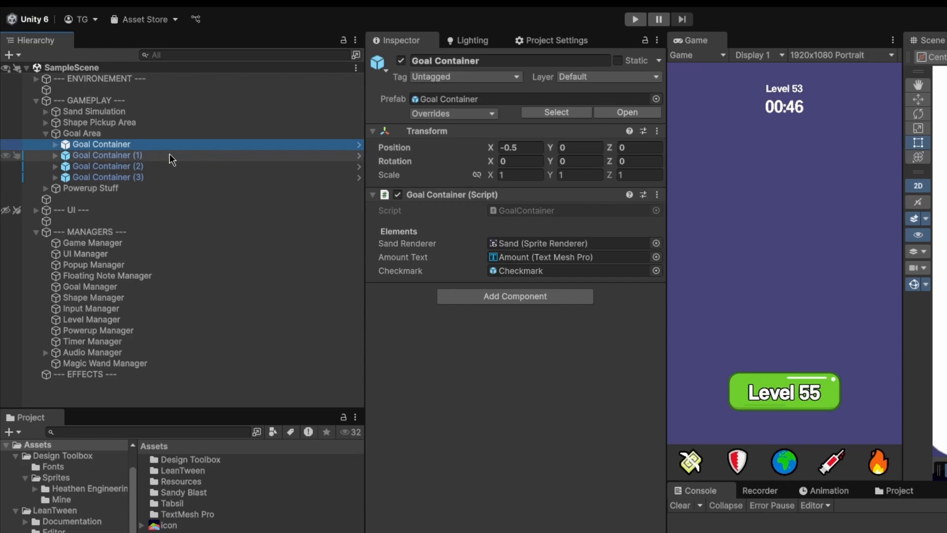
{"action": "left_click", "coordinate": [108, 177]}
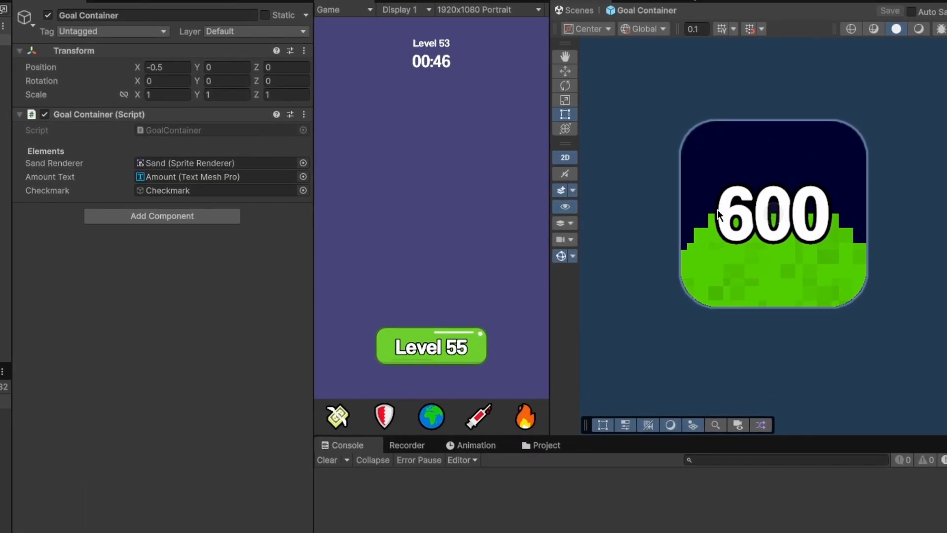
{"action": "mouse_move", "coordinate": [720, 215]}
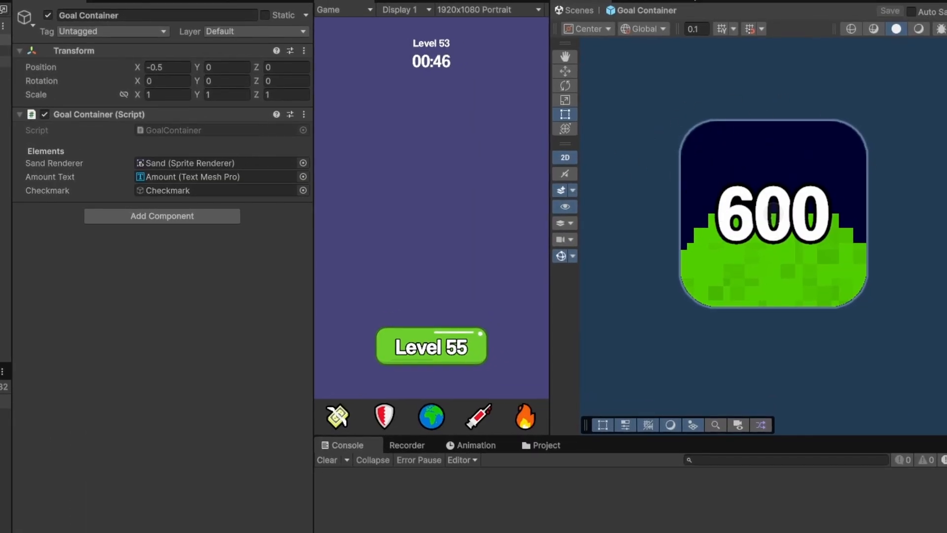
View the green-sand Goal Container tile labelled 600 in prefab mode.
{"action": "left_click", "coordinate": [195, 161]}
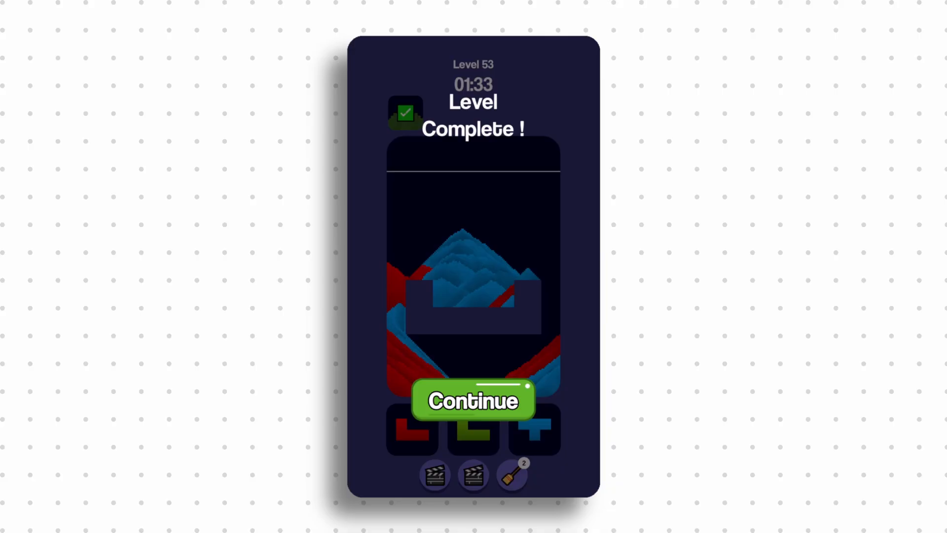
Continue play until the Level Complete popup for level 53 appears.
{"action": "left_click", "coordinate": [473, 400]}
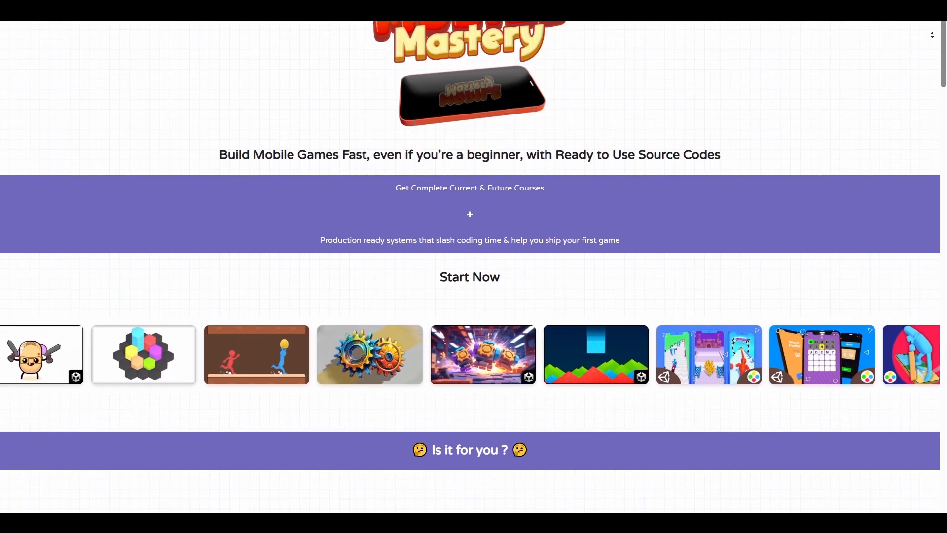
Scroll the Mobile Mastery page down past 'Is it for you' to the 'What you'll get' section.
{"action": "scroll", "scroll_direction": "down", "scroll_amount": 3}
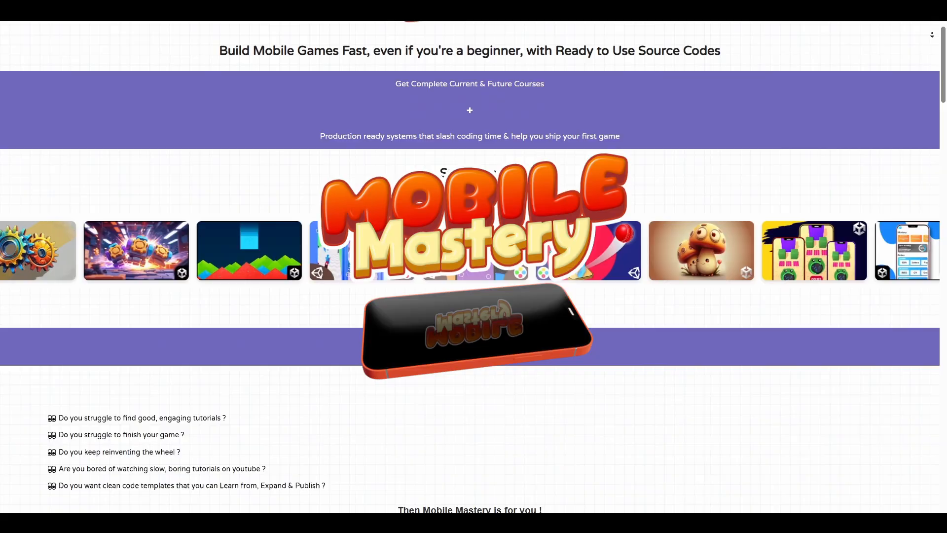
{"action": "scroll", "scroll_direction": "down", "scroll_amount": 3}
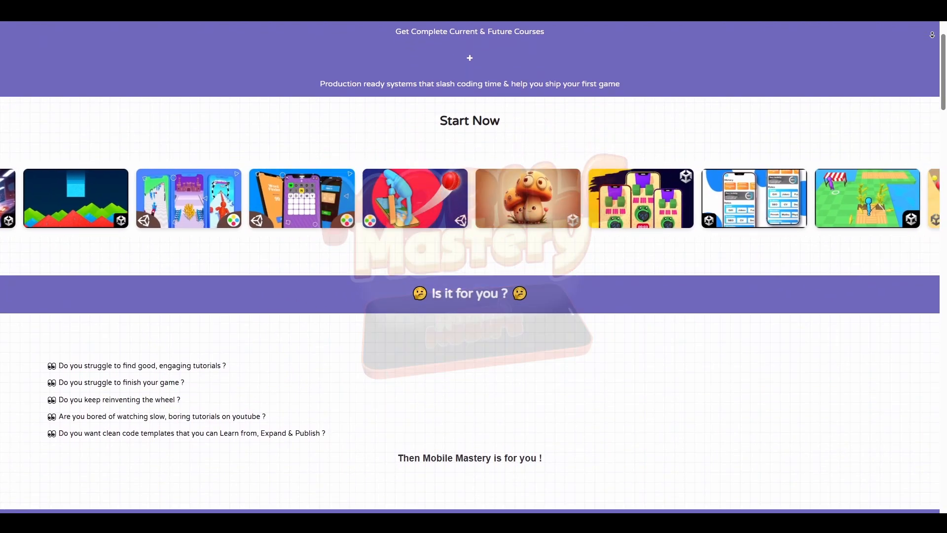
{"action": "scroll", "scroll_direction": "down", "scroll_amount": 3}
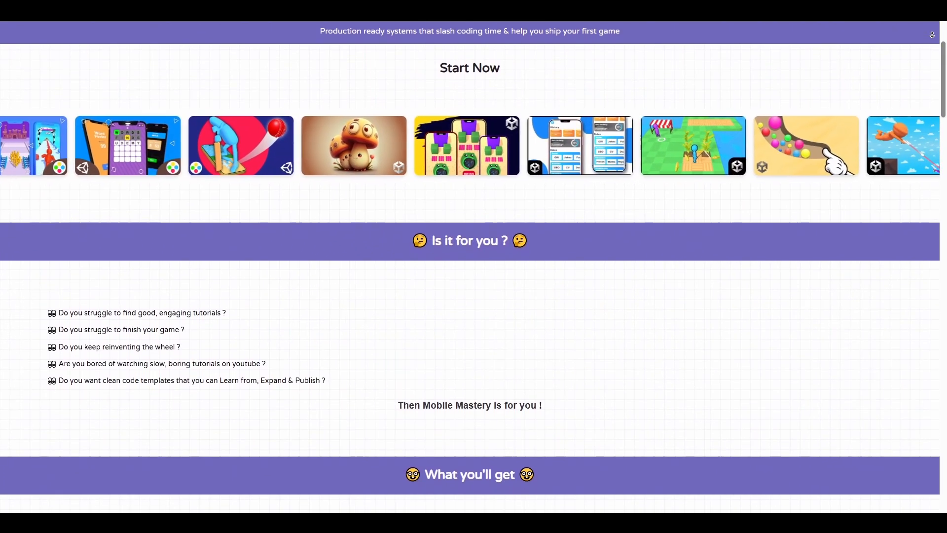
{"action": "scroll", "scroll_direction": "down", "scroll_amount": 3}
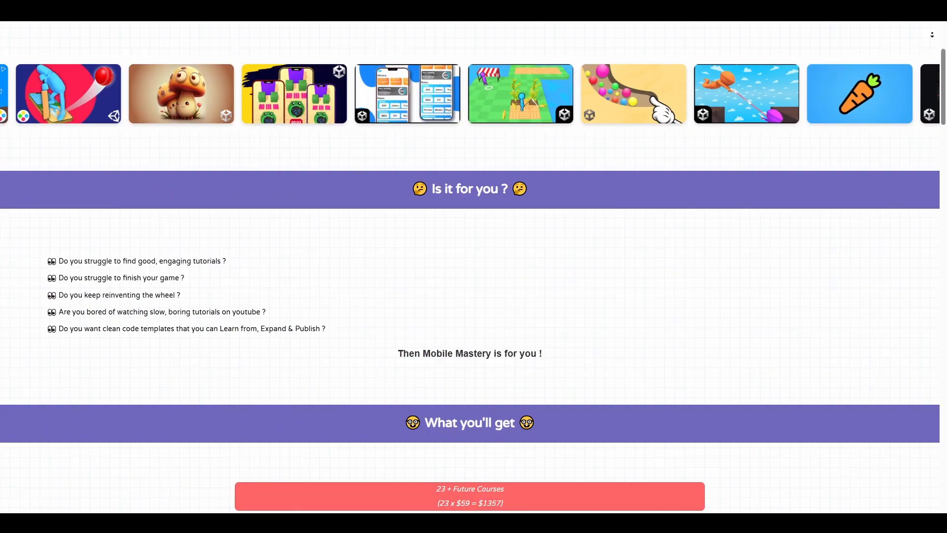
{"action": "scroll", "scroll_direction": "down", "scroll_amount": 3}
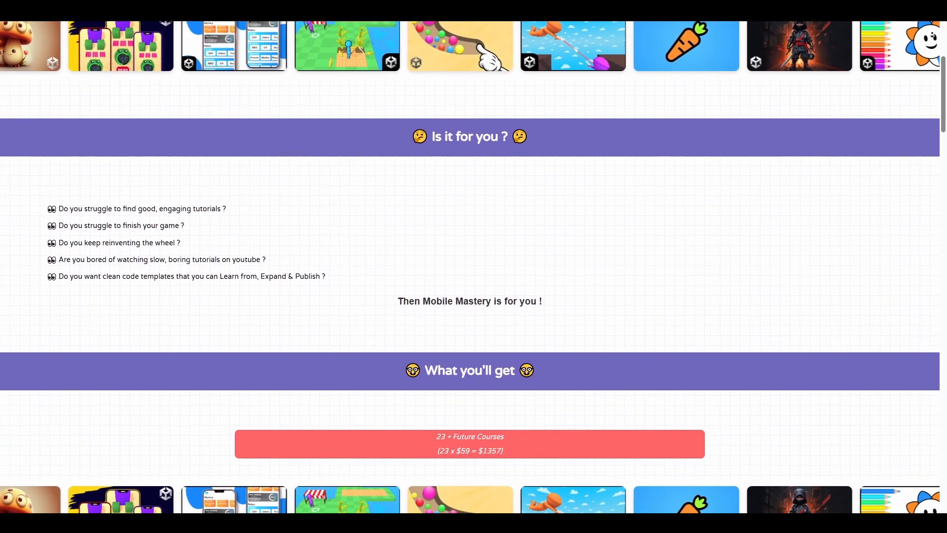
{"action": "scroll", "scroll_direction": "down", "scroll_amount": 3}
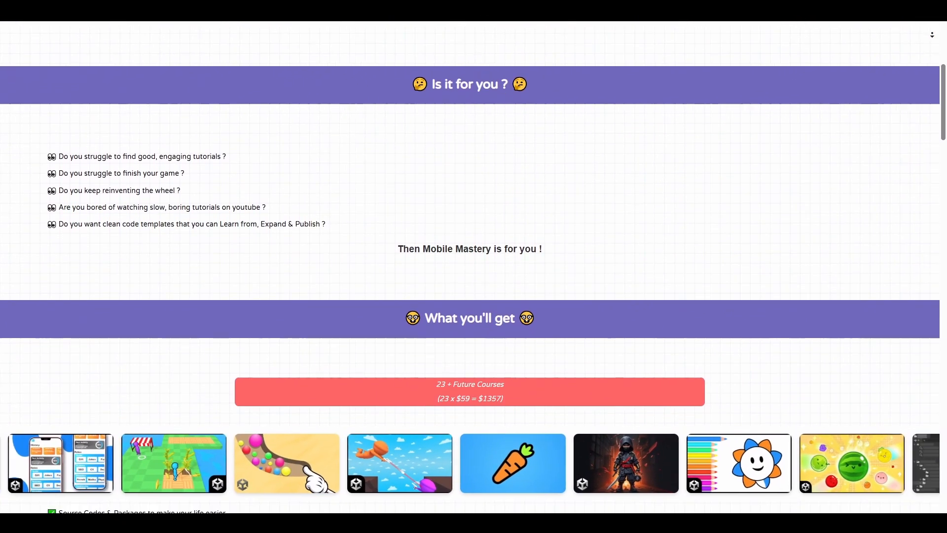
{"action": "scroll", "scroll_direction": "down", "scroll_amount": 3}
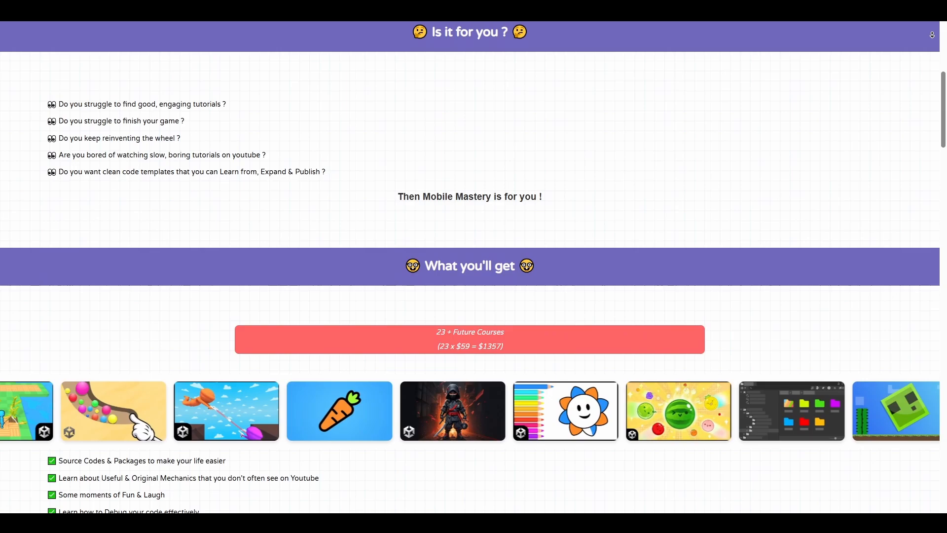
{"action": "scroll", "scroll_direction": "down", "scroll_amount": 3}
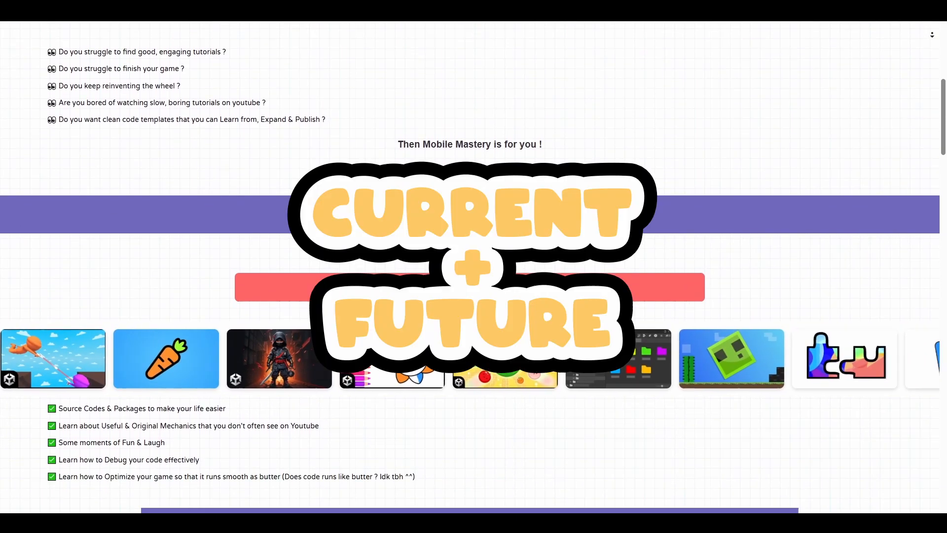
{"action": "scroll", "scroll_direction": "down", "scroll_amount": 3}
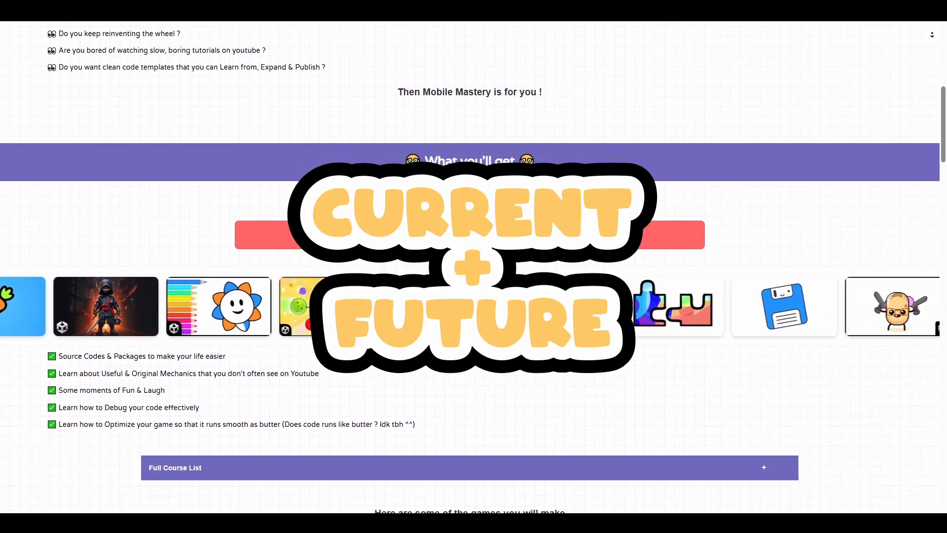
{"action": "scroll", "scroll_direction": "down", "scroll_amount": 3}
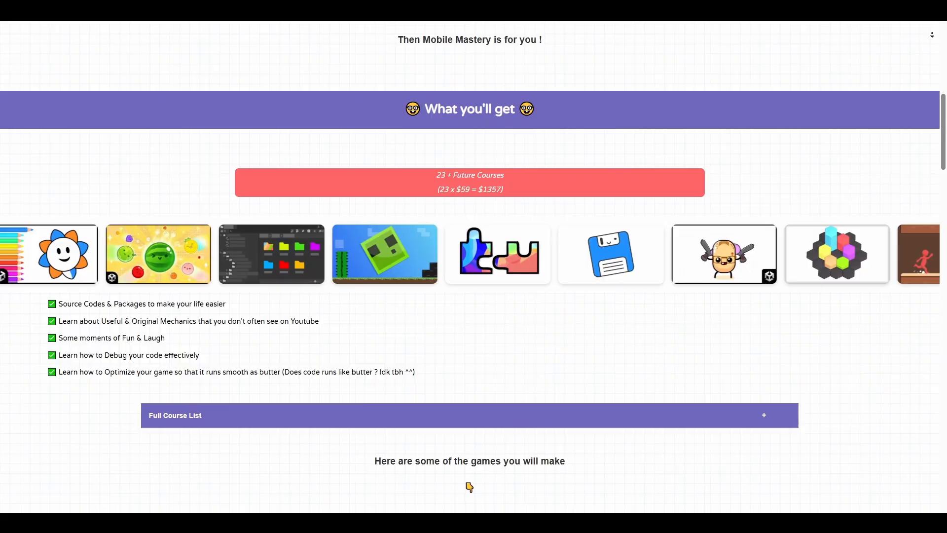
{"action": "scroll", "scroll_direction": "down", "scroll_amount": 3}
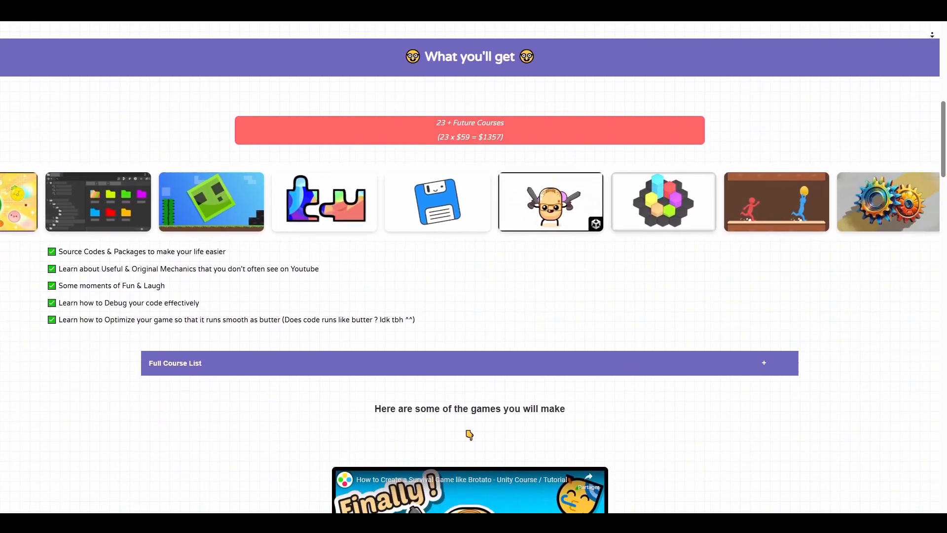
{"action": "scroll", "scroll_direction": "down", "scroll_amount": 3}
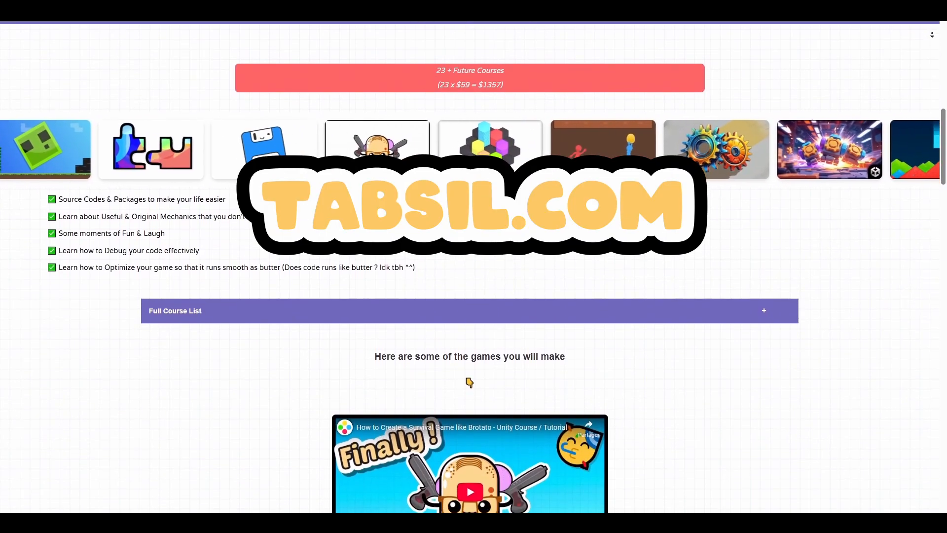
Scroll further past Testimonials to the yearly price table and bundle purchase cards.
{"action": "scroll", "scroll_direction": "down", "scroll_amount": 3}
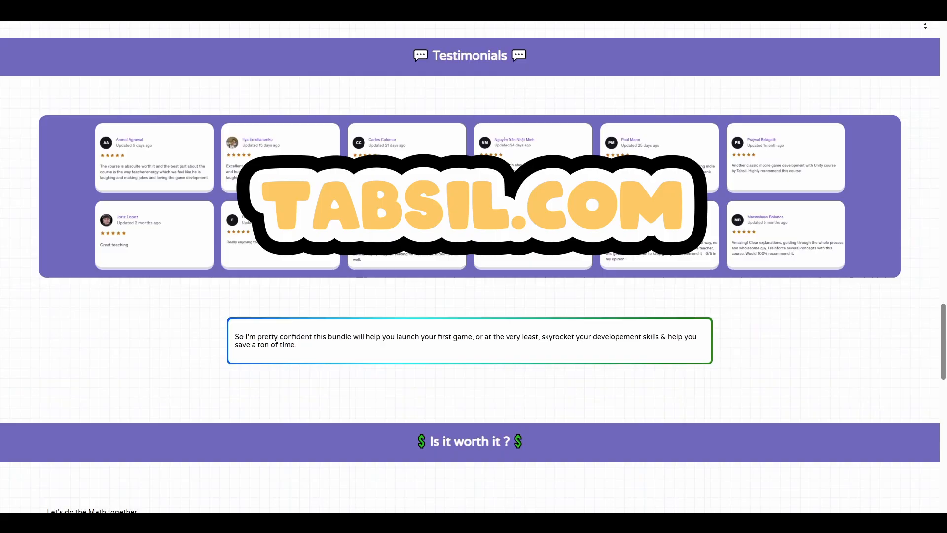
{"action": "scroll", "scroll_direction": "down", "scroll_amount": 3}
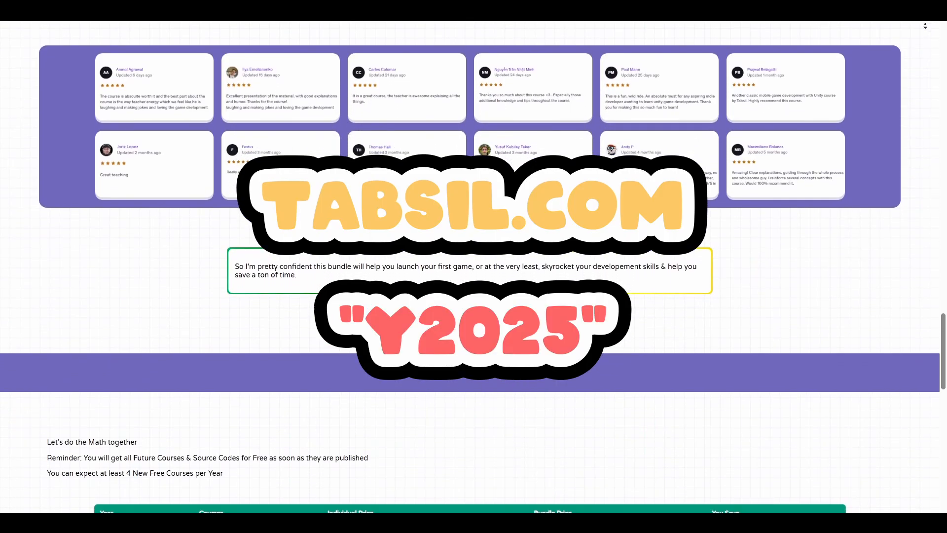
{"action": "scroll", "scroll_direction": "down", "scroll_amount": 3}
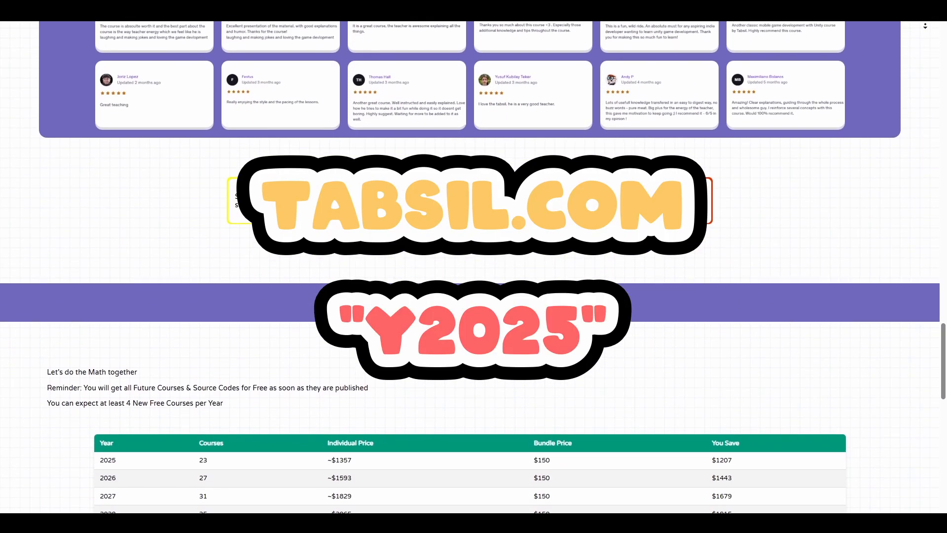
{"action": "scroll", "scroll_direction": "down", "scroll_amount": 3}
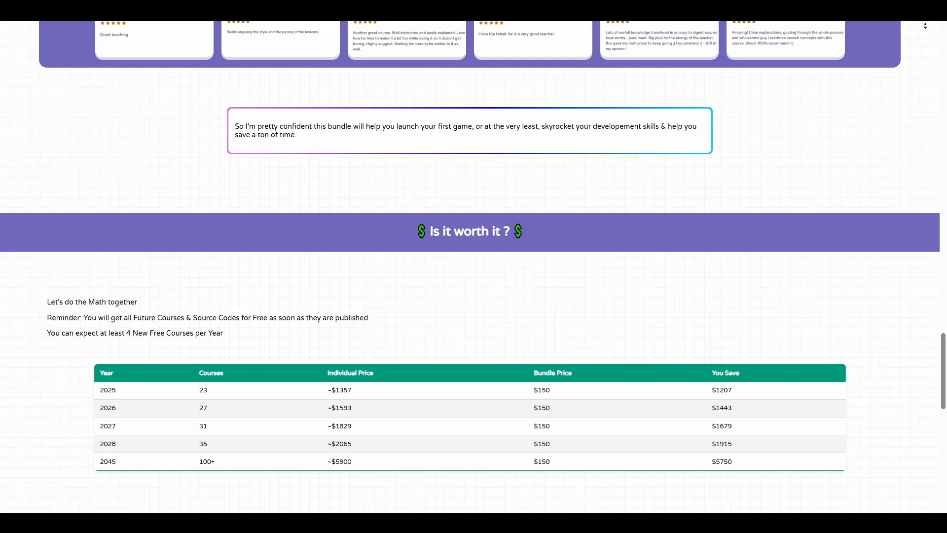
{"action": "scroll", "scroll_direction": "down", "scroll_amount": 3}
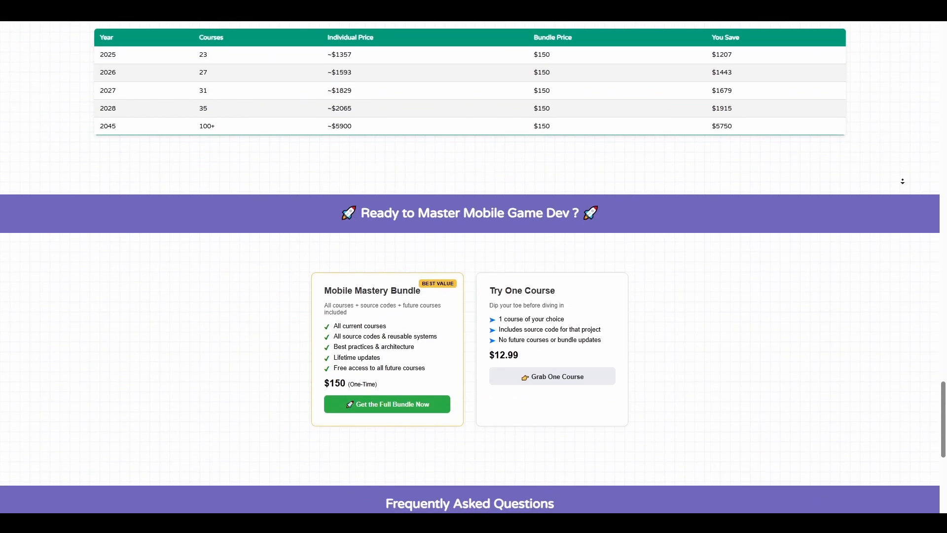
{"action": "scroll", "scroll_direction": "down", "scroll_amount": 3}
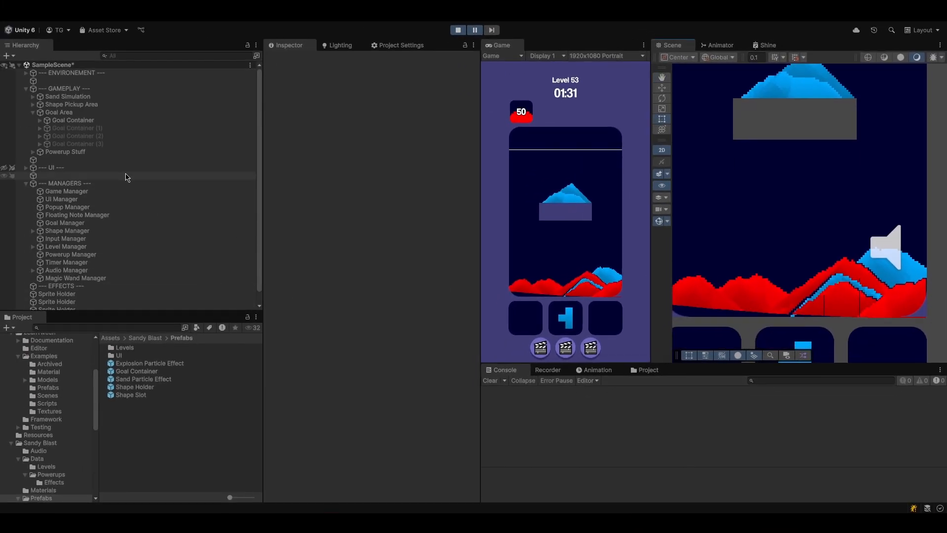
Inspect the spawned Sand Particle Effect clone, finish Level 53 and continue past Level Complete.
{"action": "left_click", "coordinate": [34, 96]}
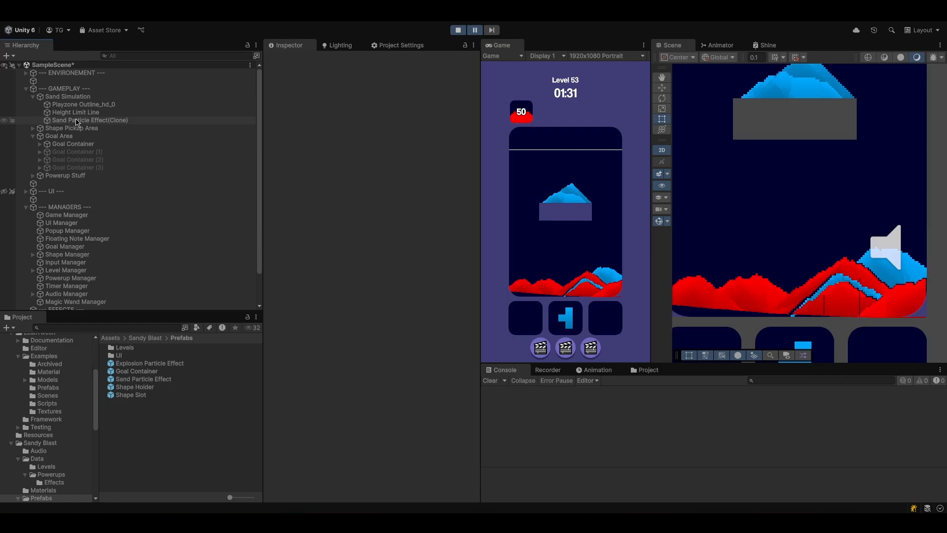
{"action": "left_click", "coordinate": [91, 119]}
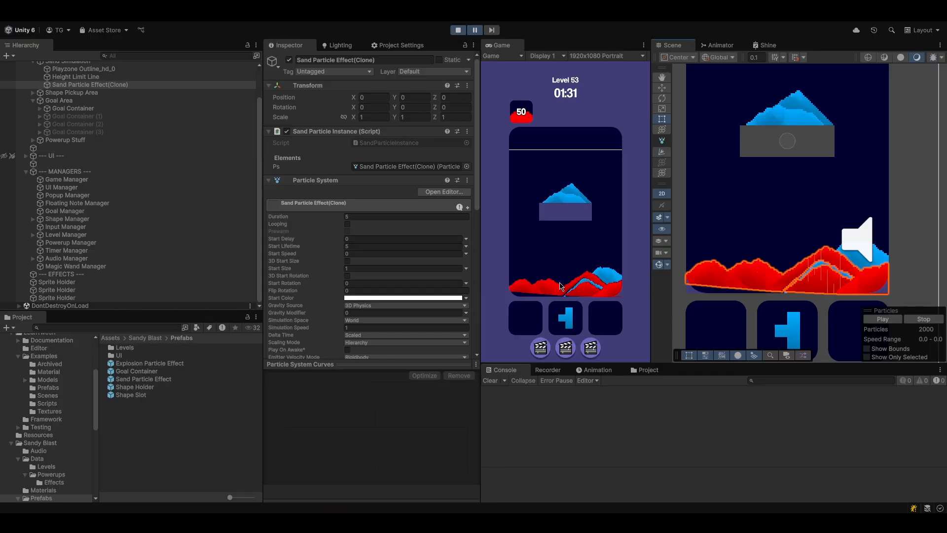
{"action": "mouse_move", "coordinate": [697, 293]}
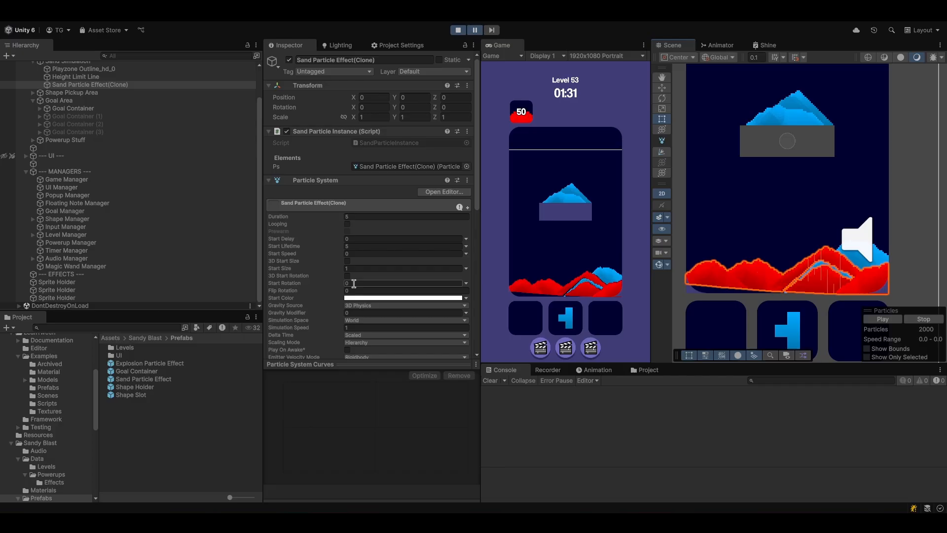
{"action": "left_click", "coordinate": [56, 289]}
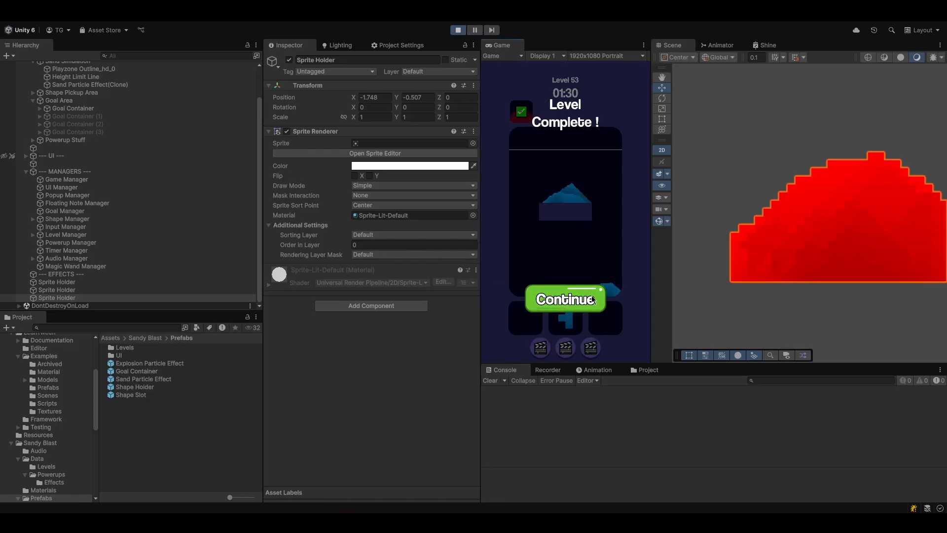
{"action": "left_click", "coordinate": [564, 299]}
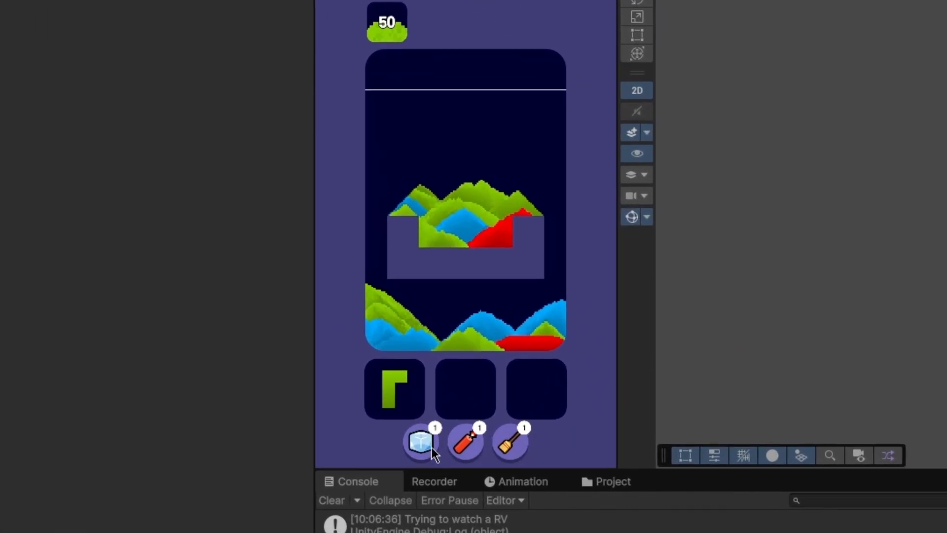
Use the ice-cube freeze power-up in the new round.
{"action": "left_click", "coordinate": [421, 442]}
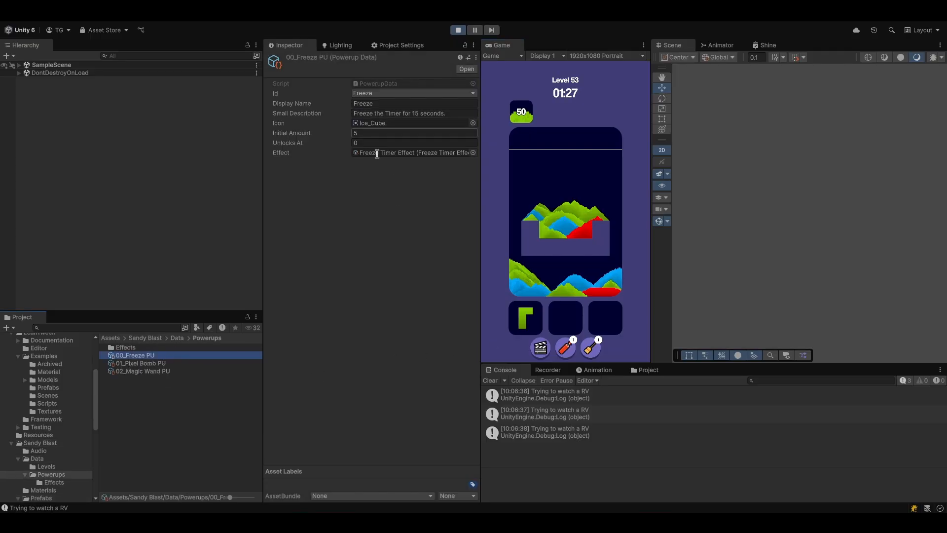
Select Freeze Timer Effect in the Powerups Effects folder, showing Freeze Duration 5.
{"action": "double_click", "coordinate": [126, 347]}
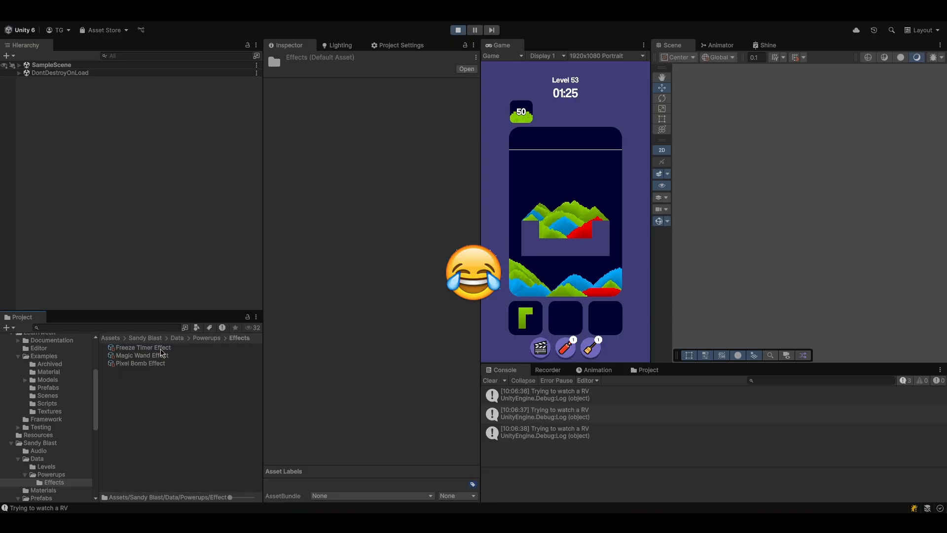
{"action": "left_click", "coordinate": [143, 347]}
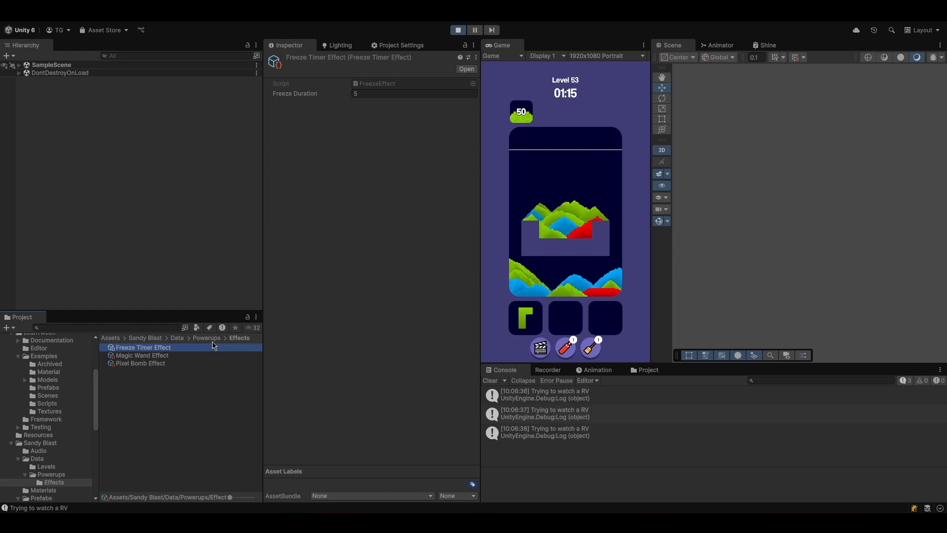
{"action": "mouse_move", "coordinate": [398, 359]}
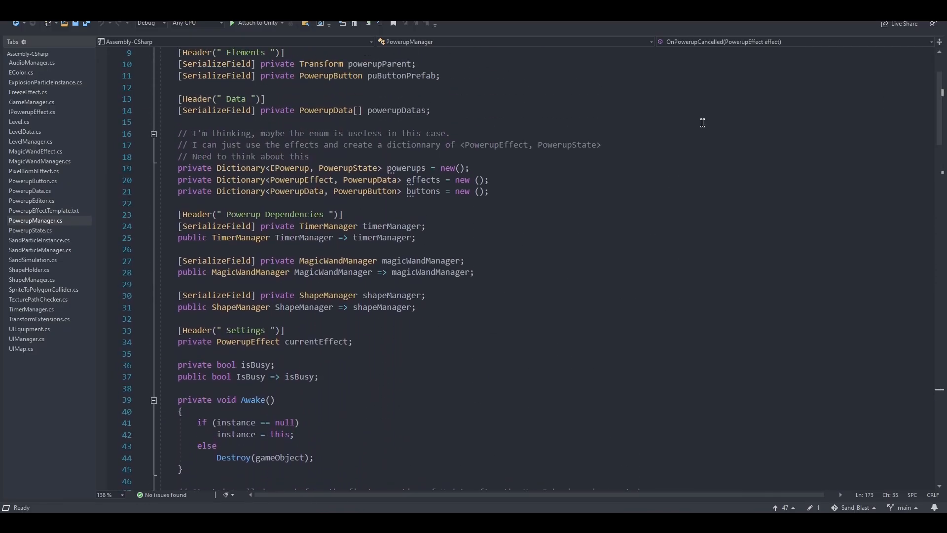
{"action": "mouse_move", "coordinate": [391, 213]}
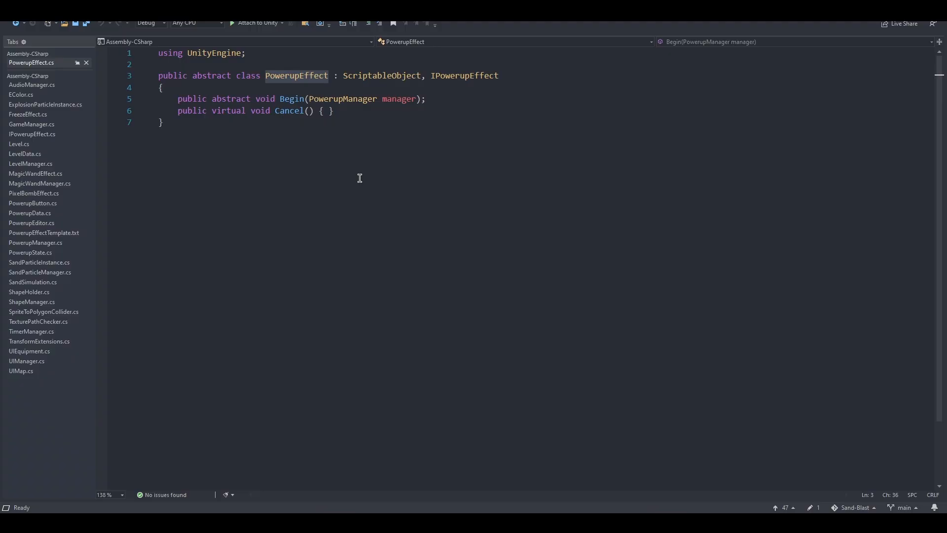
Navigate from PowerupManager.cs to the PowerupEffect class with its Begin and Cancel methods.
{"action": "left_click", "coordinate": [32, 134]}
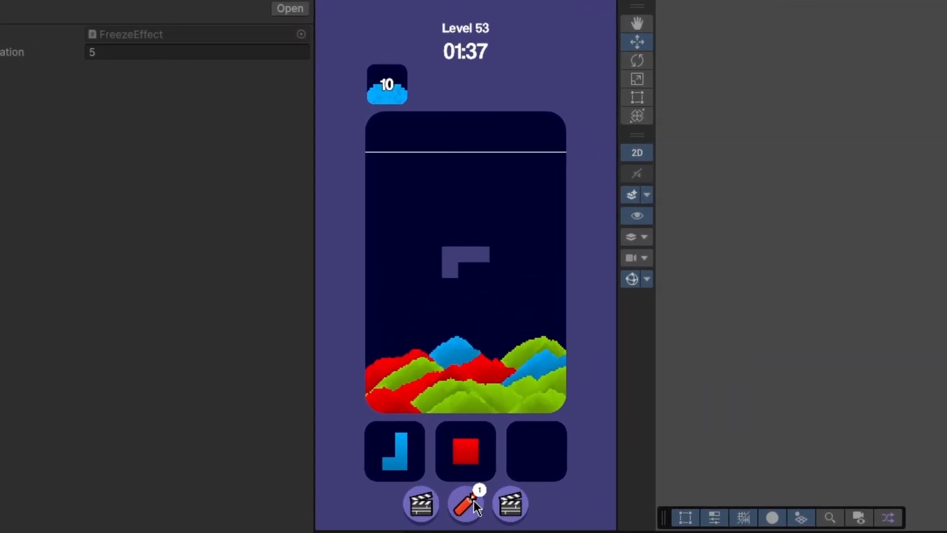
Use the last pixel bomb power-up to blast Level 53's sand.
{"action": "left_click", "coordinate": [465, 505]}
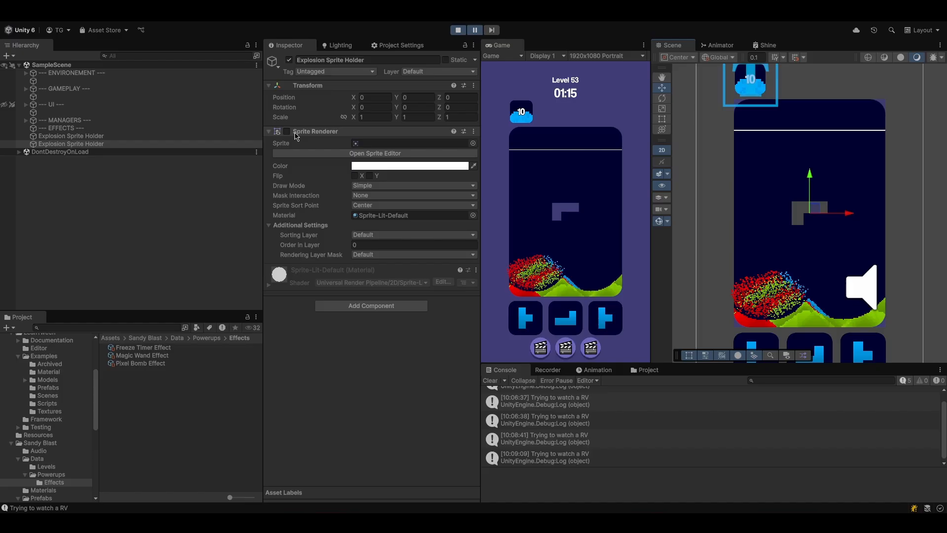
Inspect the Explosion Particle Effect clone while paused, step frames, then resume the blast.
{"action": "left_click", "coordinate": [269, 131]}
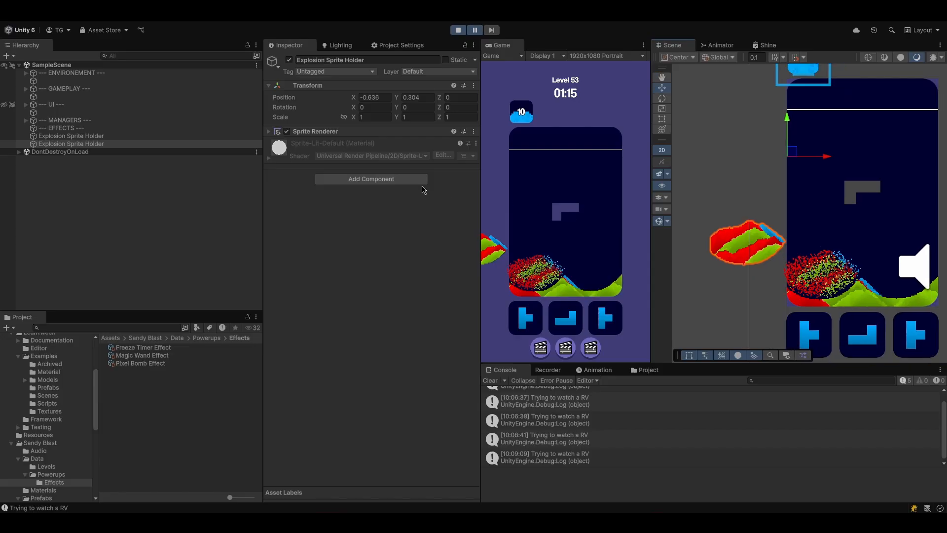
{"action": "left_click", "coordinate": [25, 88]}
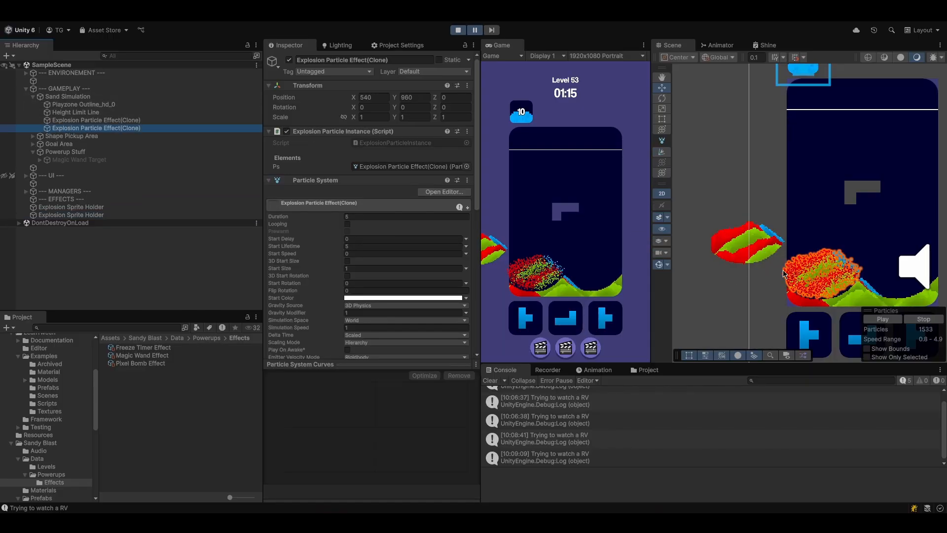
{"action": "mouse_move", "coordinate": [747, 244]}
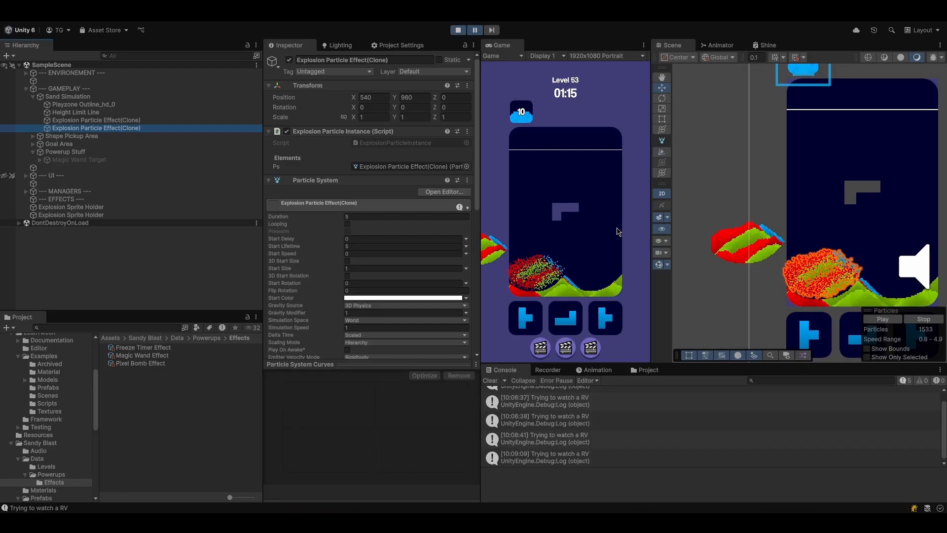
{"action": "mouse_move", "coordinate": [536, 122]}
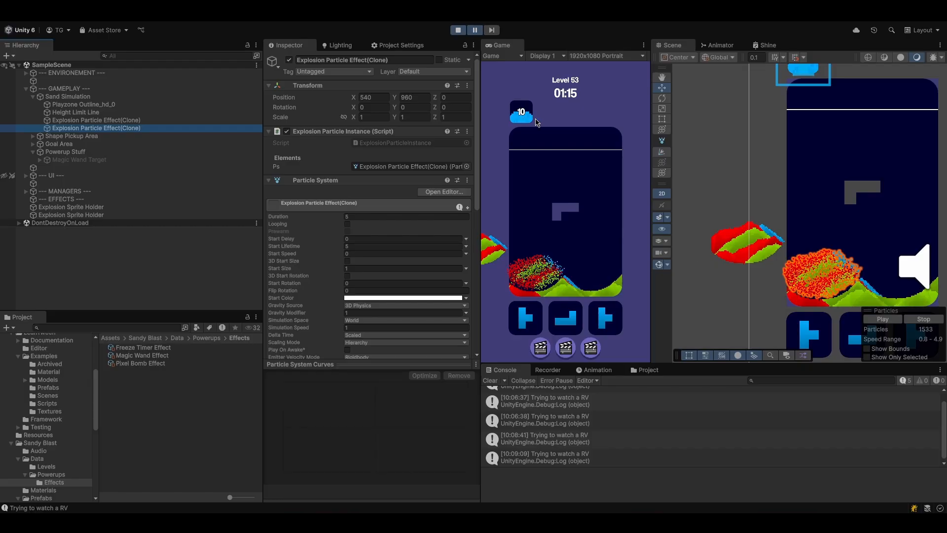
{"action": "left_click", "coordinate": [492, 30]}
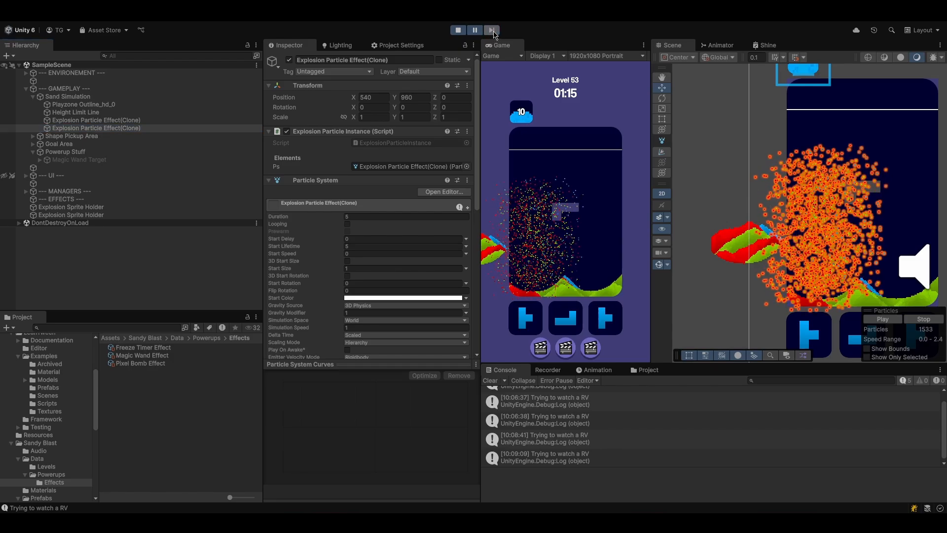
{"action": "left_click", "coordinate": [492, 30]}
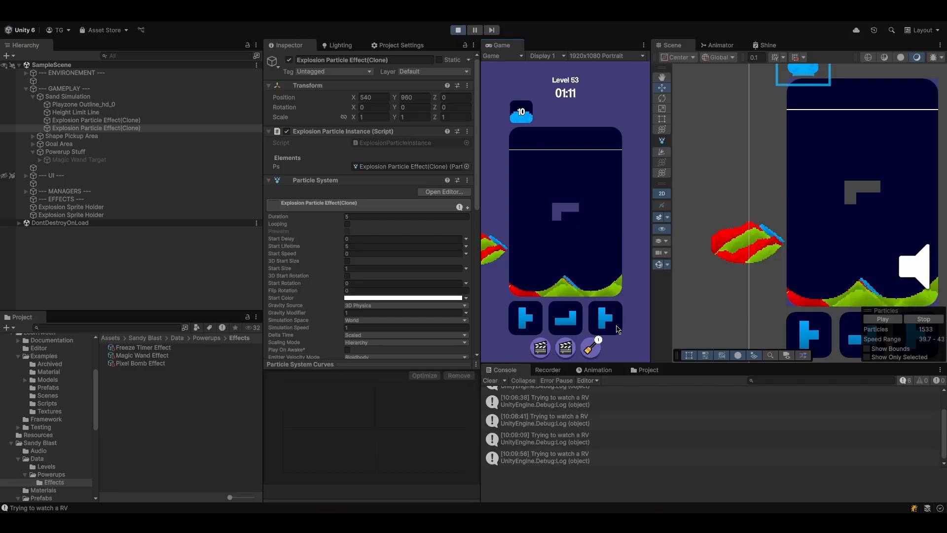
Trigger the magic wand power-up so its target marks the red sand.
{"action": "left_click", "coordinate": [71, 215]}
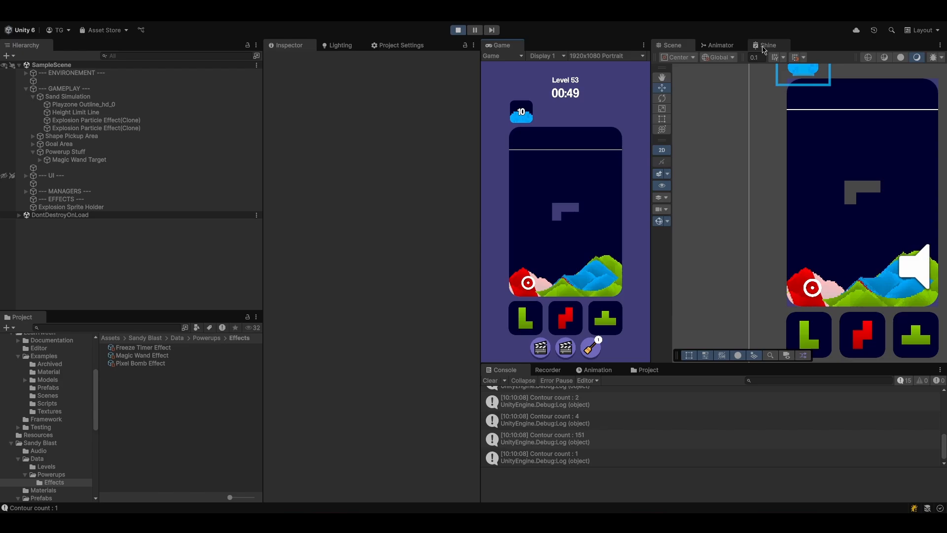
Replay Level 53 so the wand target aims at the blue-white sand pile.
{"action": "left_click", "coordinate": [767, 44]}
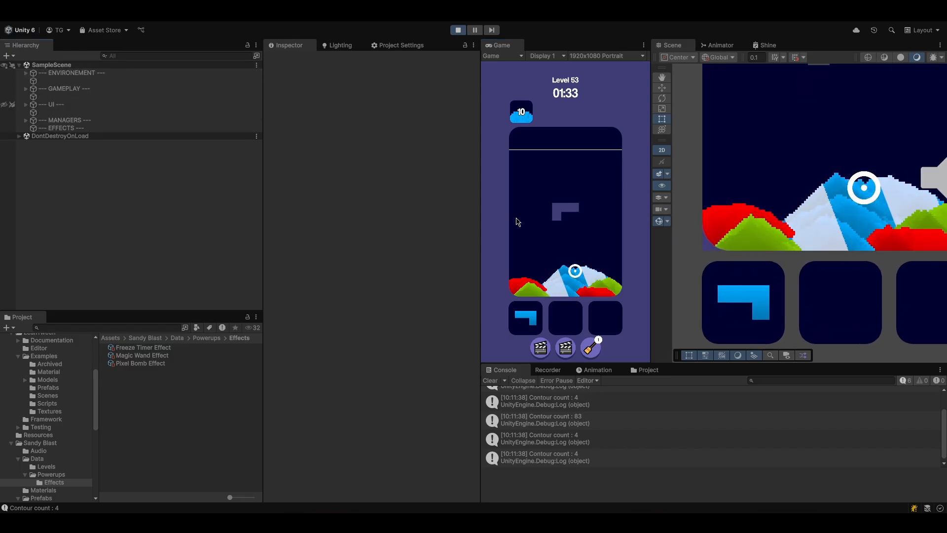
Compare Sprite Renderer 0, 1 and 2 collider outlines and remove Sprite To Polygon Collider from Renderer 2.
{"action": "left_click", "coordinate": [25, 119]}
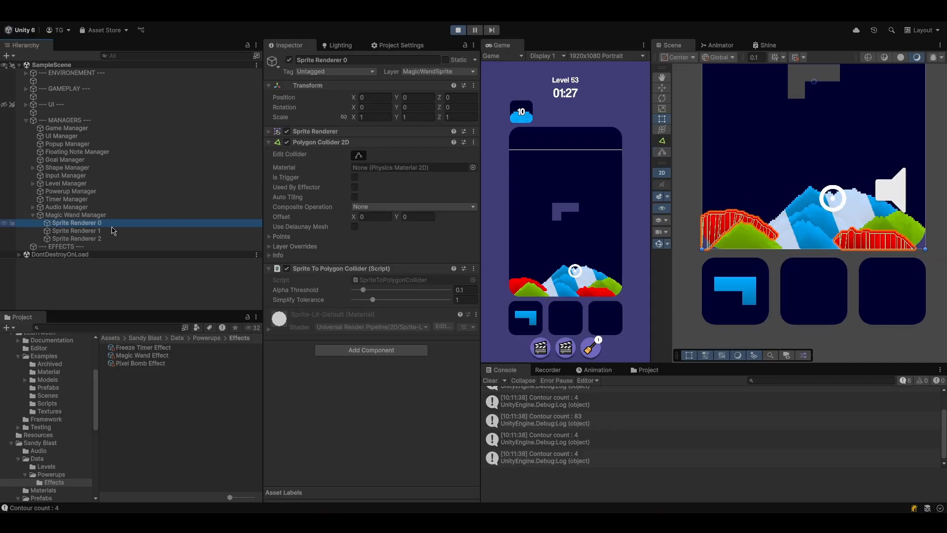
{"action": "left_click", "coordinate": [76, 238]}
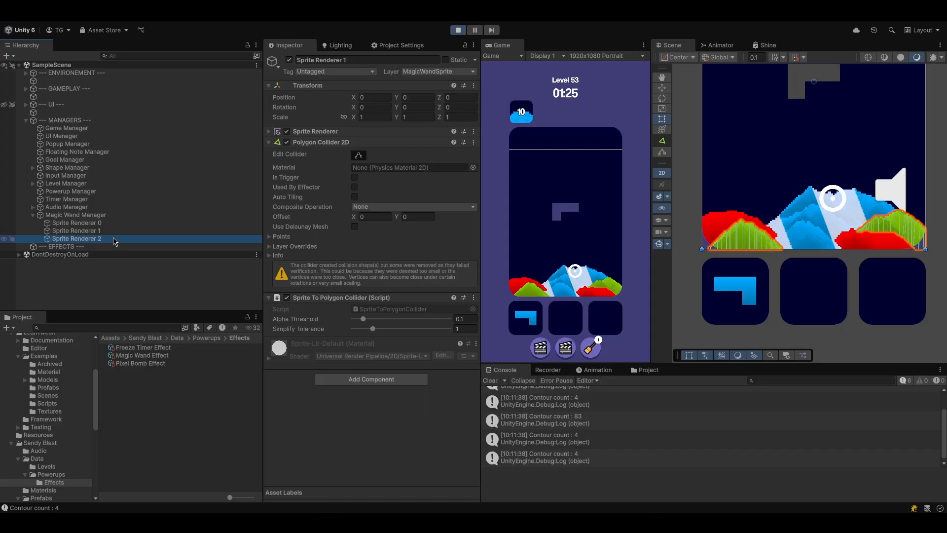
{"action": "left_click", "coordinate": [77, 238]}
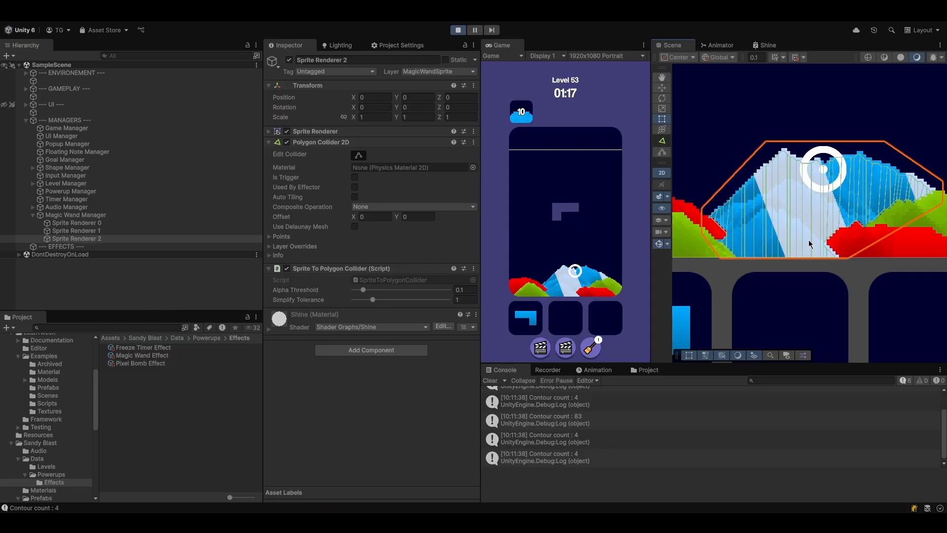
{"action": "left_click", "coordinate": [473, 269]}
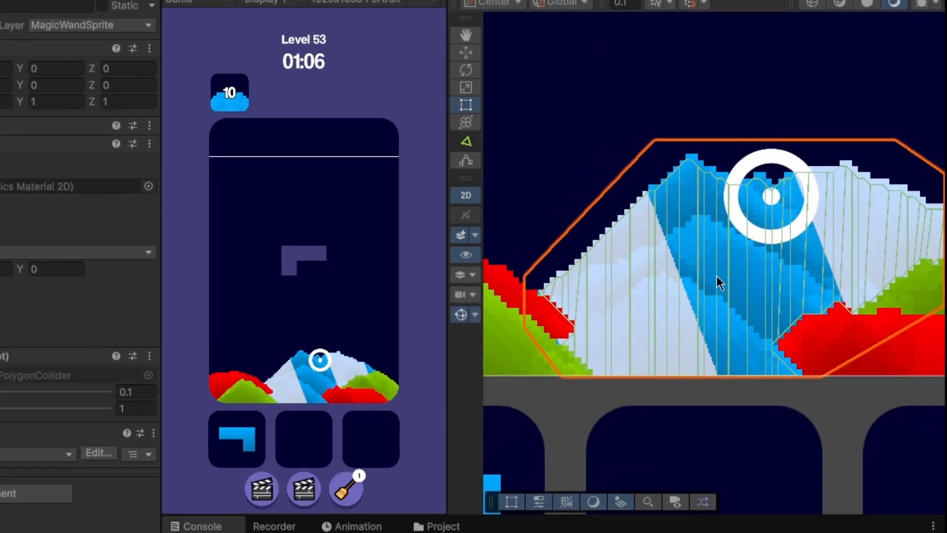
{"action": "left_click", "coordinate": [458, 30]}
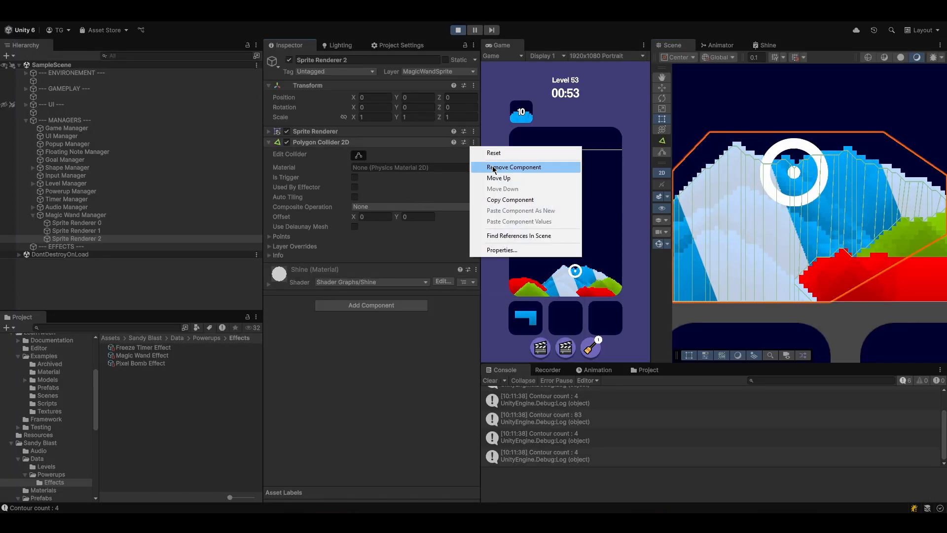
Dismiss the component menu and let the timer hit 00:00 for Gameover.
{"action": "left_click", "coordinate": [514, 166]}
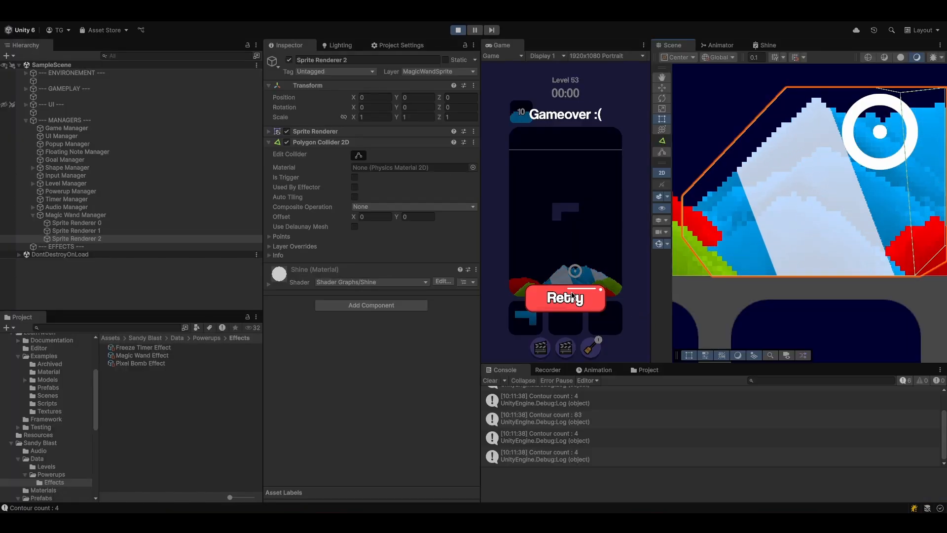
{"action": "left_click", "coordinate": [565, 296]}
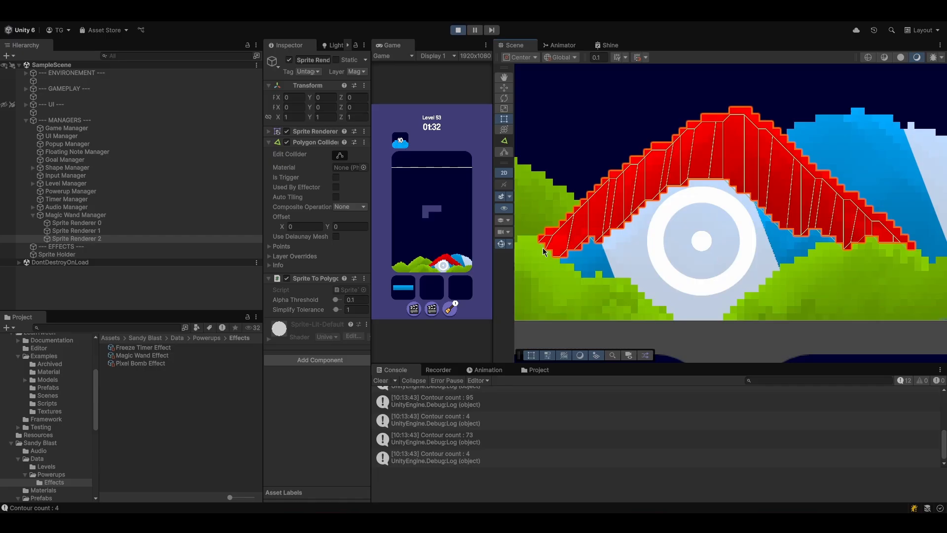
{"action": "right_click", "coordinate": [315, 268]}
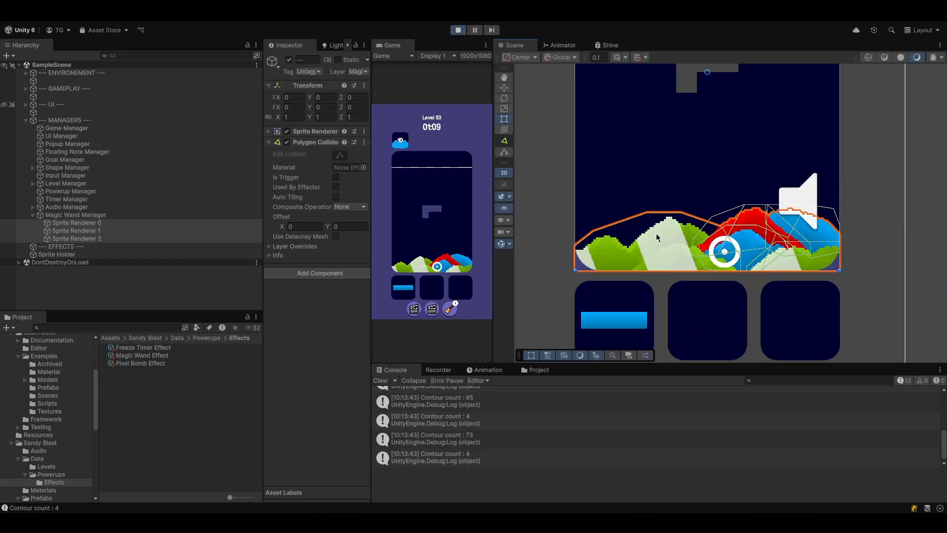
{"action": "mouse_move", "coordinate": [510, 258]}
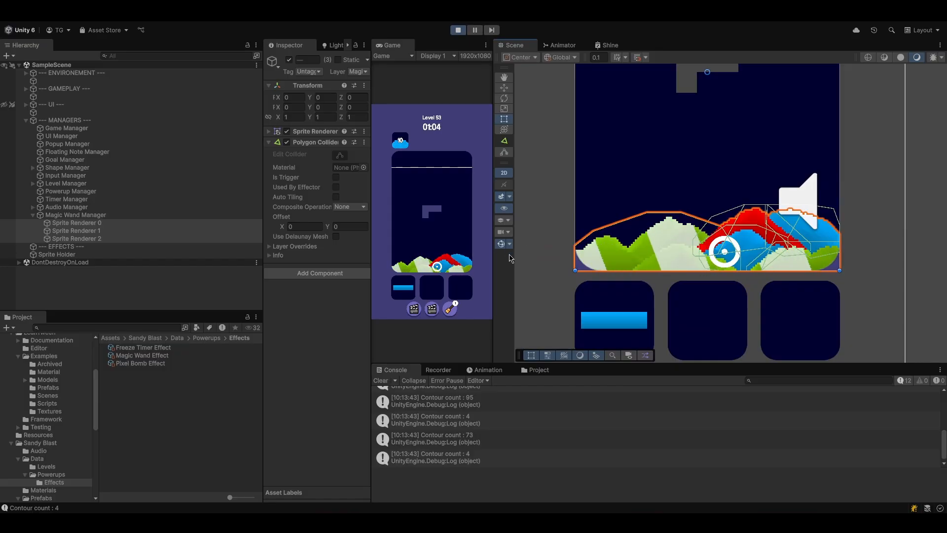